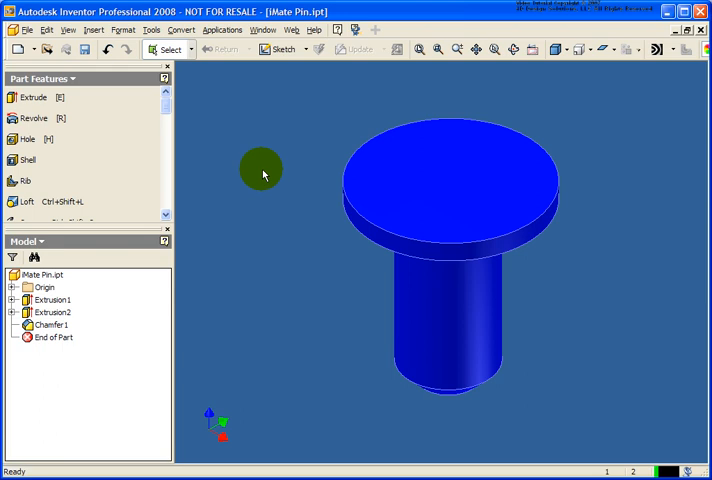
{"action": "mouse_move", "coordinate": [300, 184]}
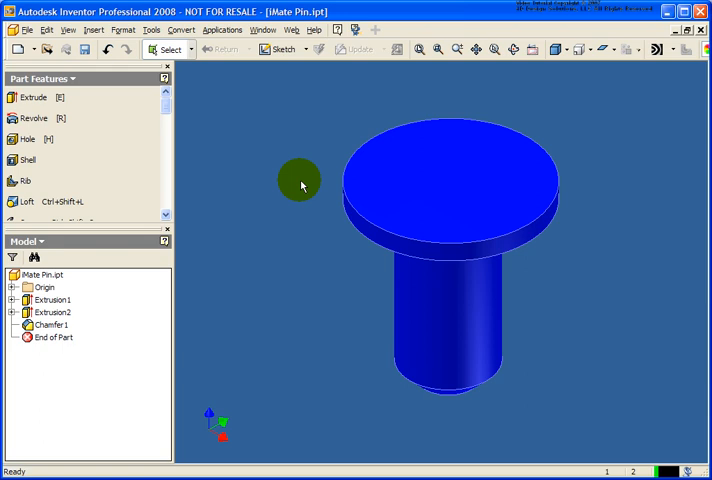
{"action": "mouse_move", "coordinate": [278, 240]}
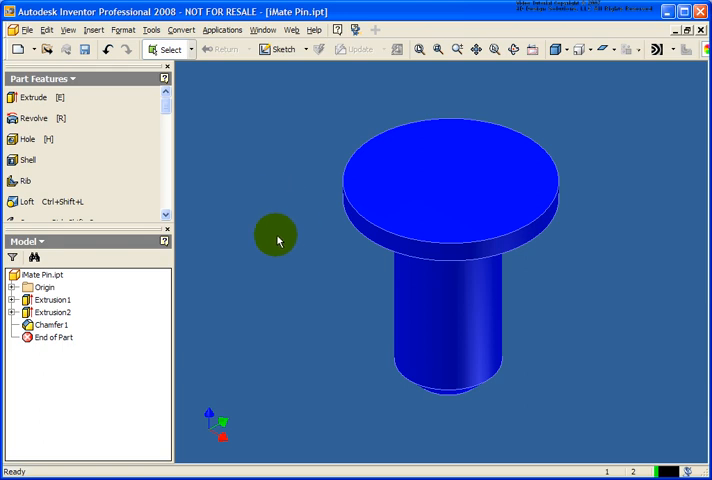
{"action": "mouse_move", "coordinate": [356, 228]}
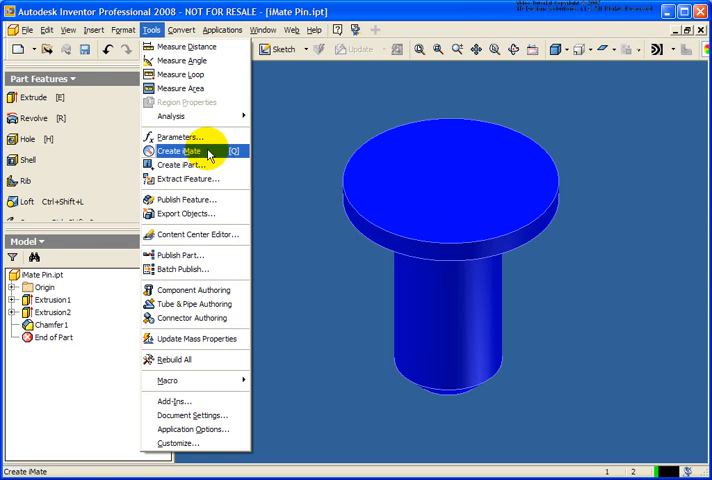
Create an Insert iMate on the pin's head edge and name it iMate_Insert
{"action": "left_click", "coordinate": [180, 150]}
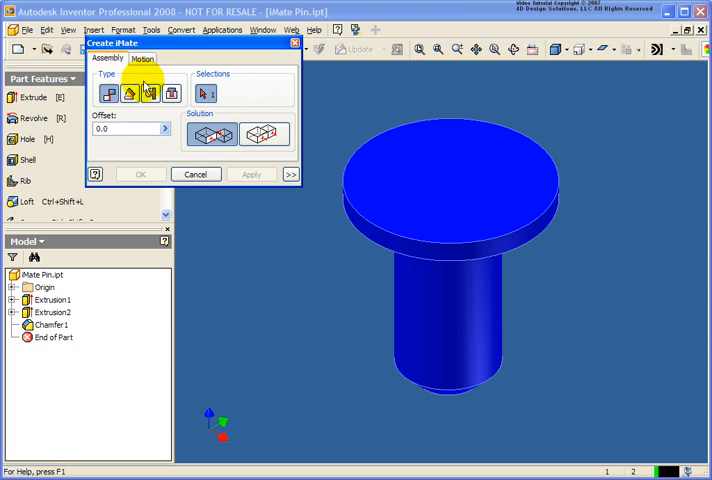
{"action": "mouse_move", "coordinate": [172, 92]}
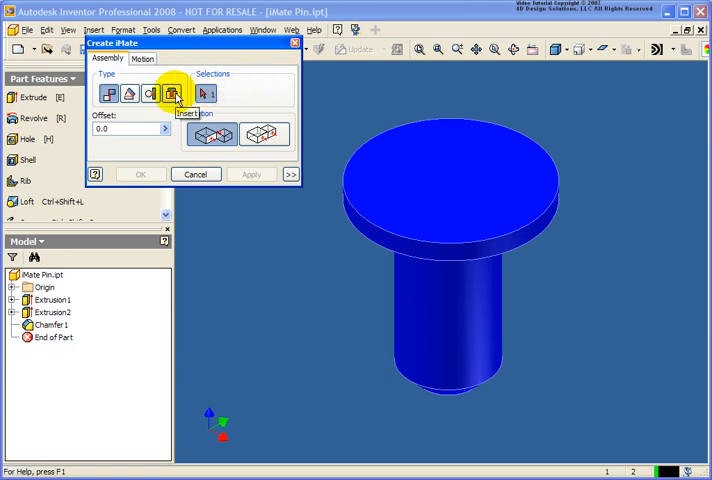
{"action": "left_click", "coordinate": [172, 92]}
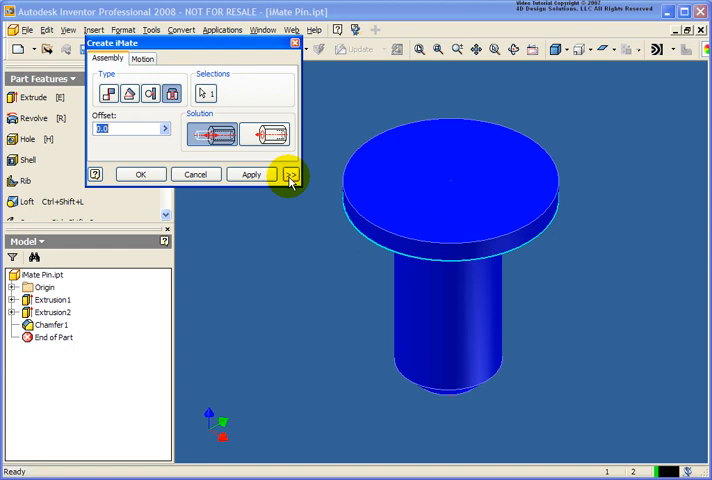
{"action": "left_click", "coordinate": [290, 174]}
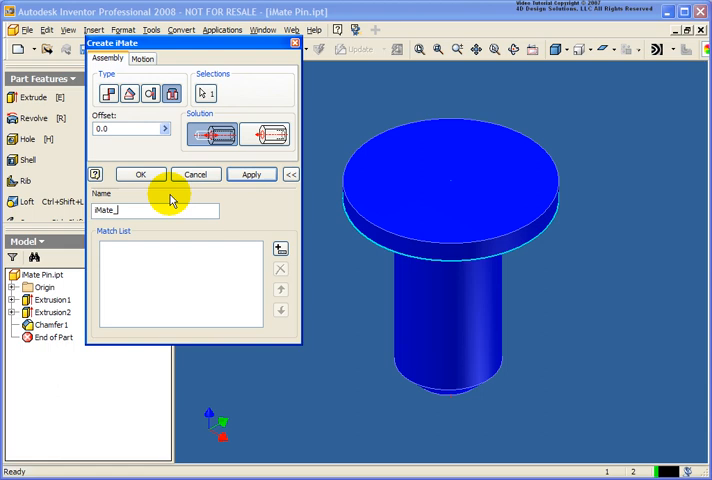
{"action": "type", "text": "Insert"}
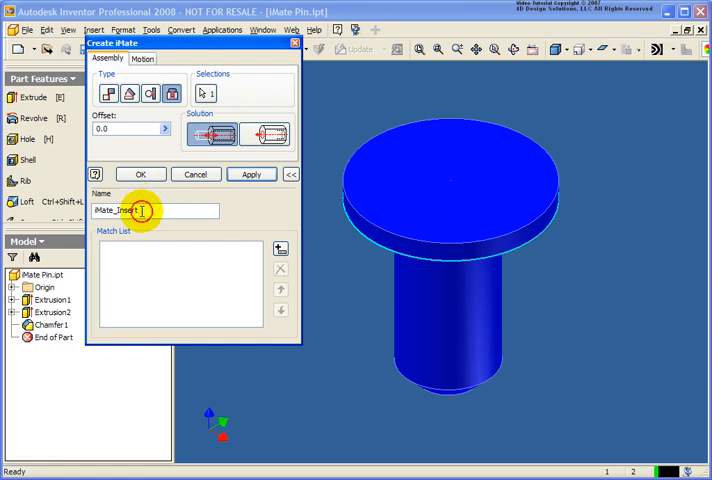
{"action": "right_click", "coordinate": [140, 210]}
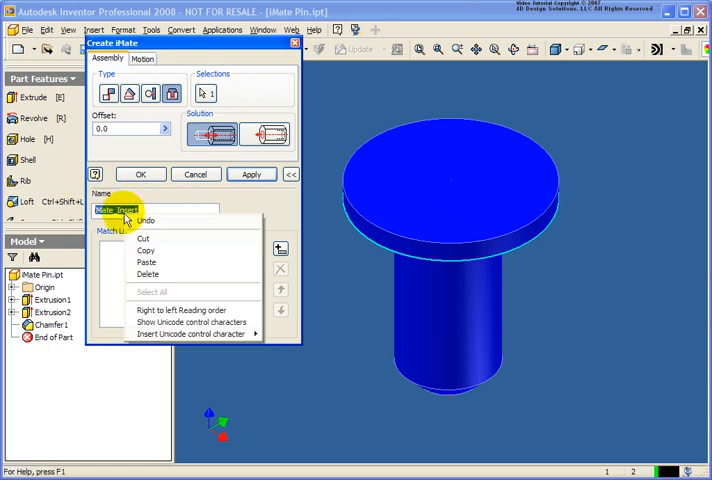
{"action": "left_click", "coordinate": [146, 208]}
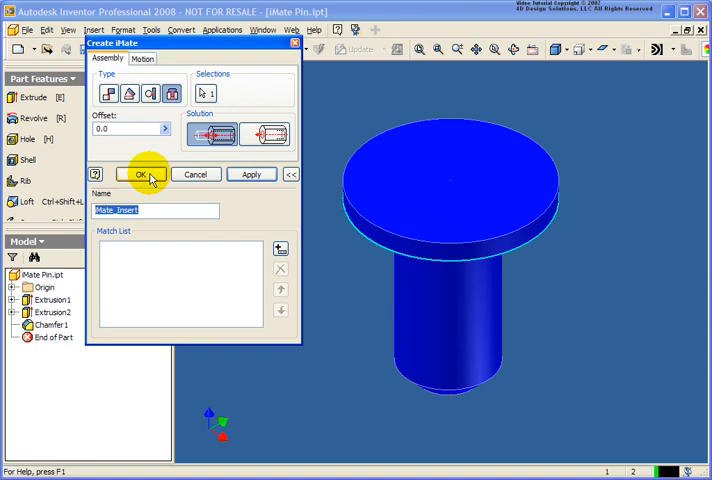
{"action": "left_click", "coordinate": [140, 174]}
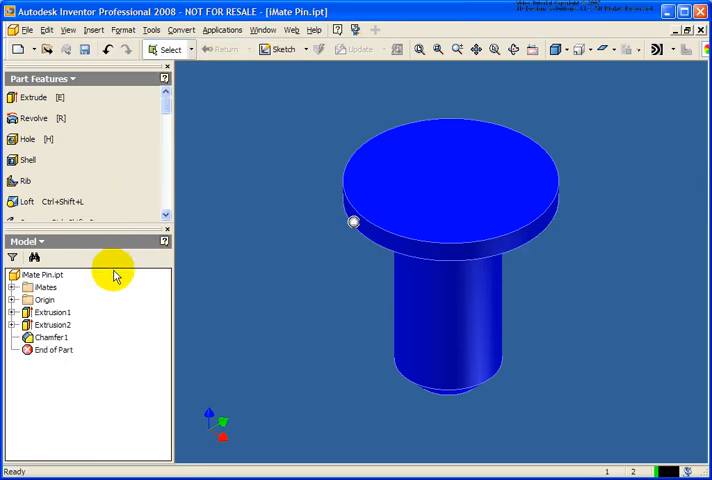
Expand the iMates folder to show iMate_Insert, then list the open documents
{"action": "left_click", "coordinate": [20, 288]}
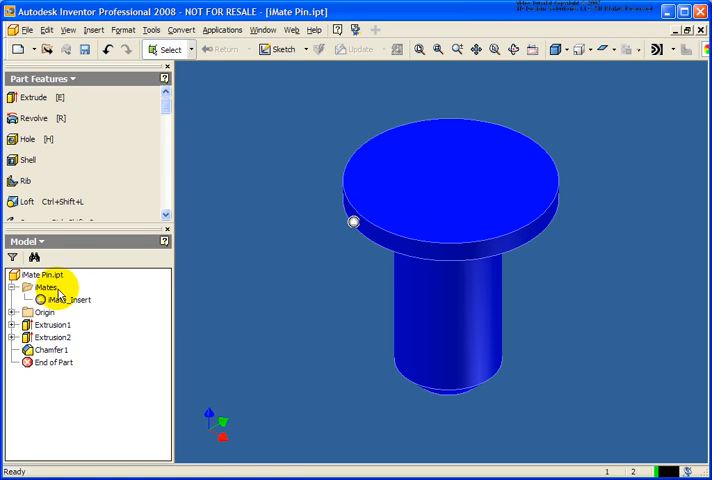
{"action": "left_click", "coordinate": [68, 300]}
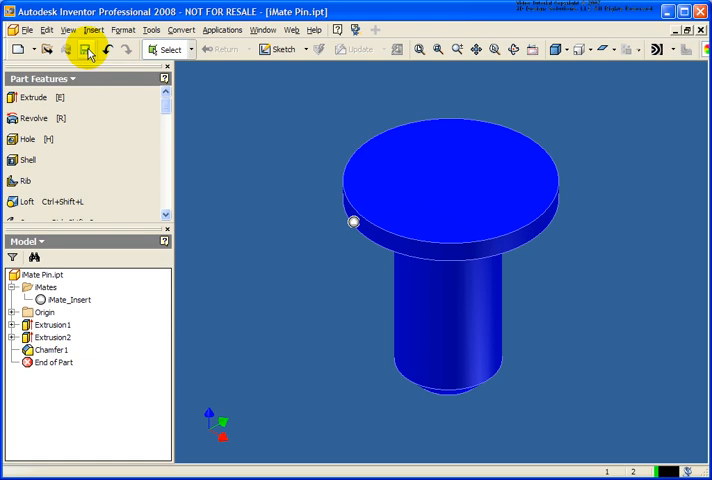
{"action": "left_click", "coordinate": [264, 28]}
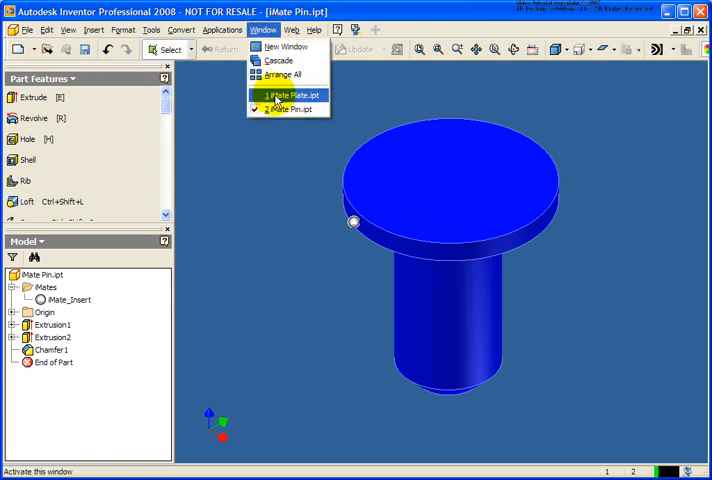
Switch to iMate Plate.ipt and create an Insert iMate on the rim of its hole
{"action": "left_click", "coordinate": [290, 94]}
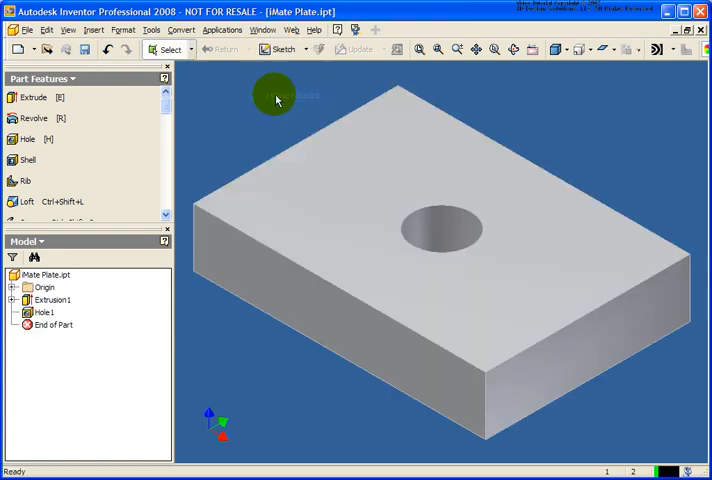
{"action": "mouse_move", "coordinate": [250, 142]}
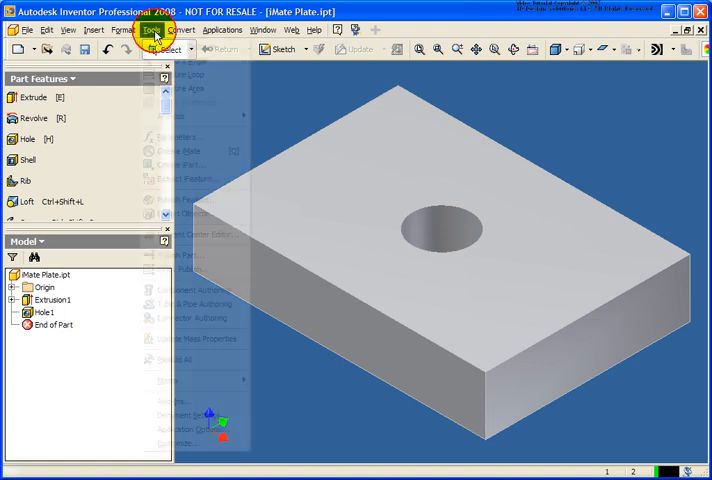
{"action": "left_click", "coordinate": [152, 28]}
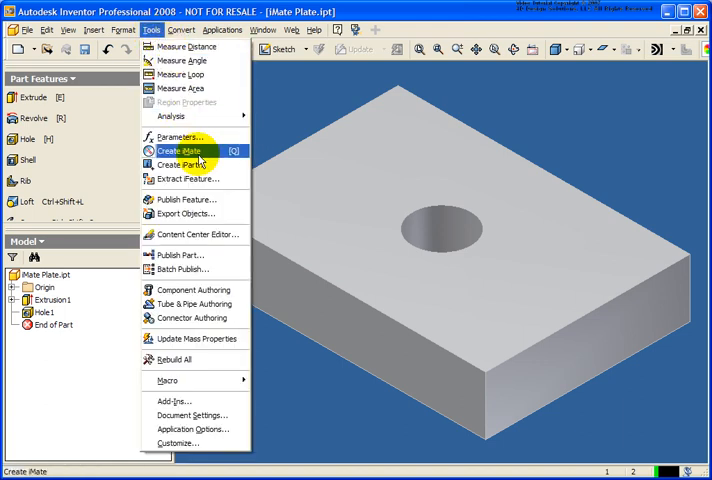
{"action": "left_click", "coordinate": [182, 150]}
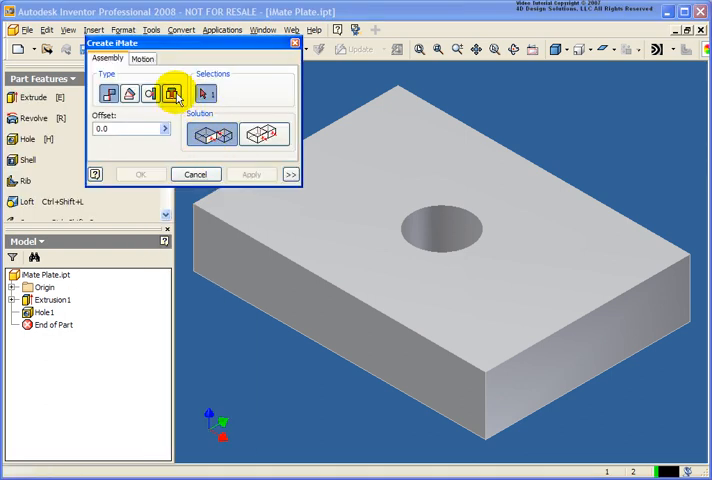
{"action": "left_click", "coordinate": [172, 92]}
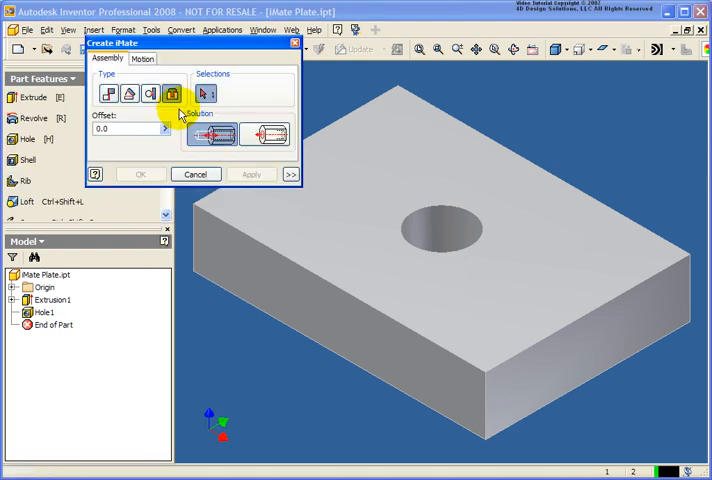
{"action": "left_click", "coordinate": [436, 224]}
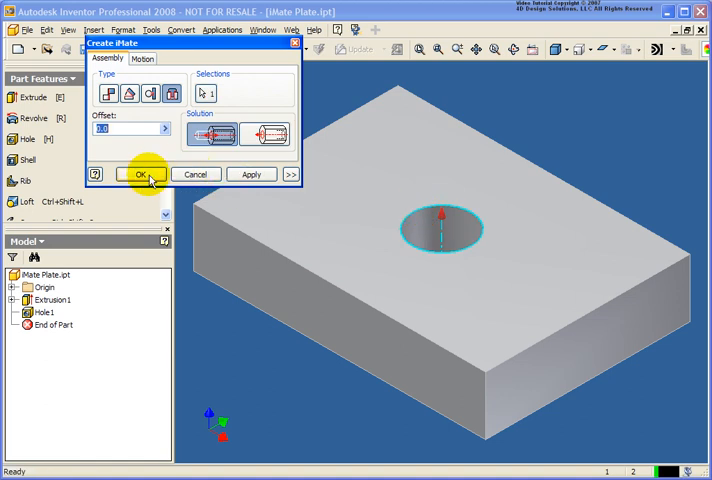
{"action": "left_click", "coordinate": [140, 174]}
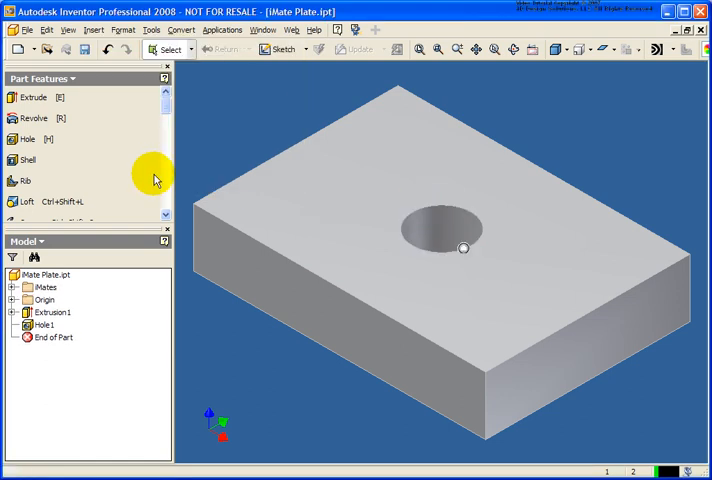
{"action": "mouse_move", "coordinate": [118, 312]}
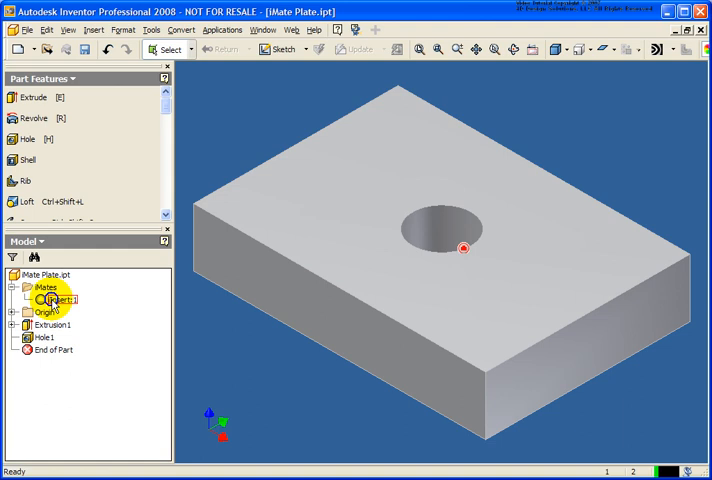
Rename the plate's iMate to iMate_Insert through its Properties
{"action": "right_click", "coordinate": [50, 300]}
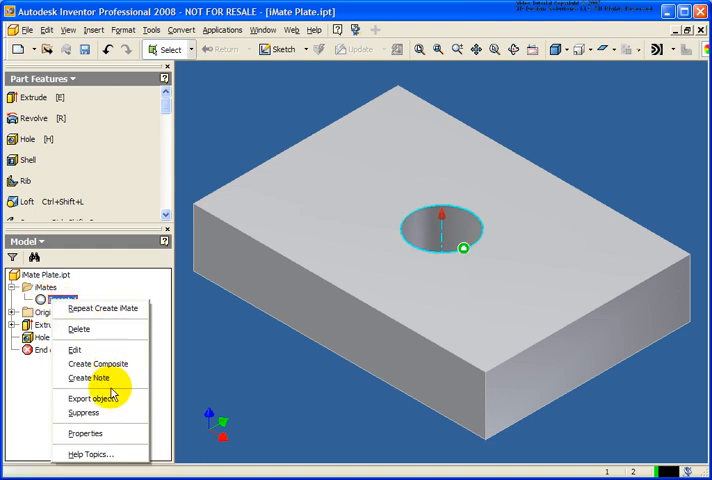
{"action": "mouse_move", "coordinate": [84, 432]}
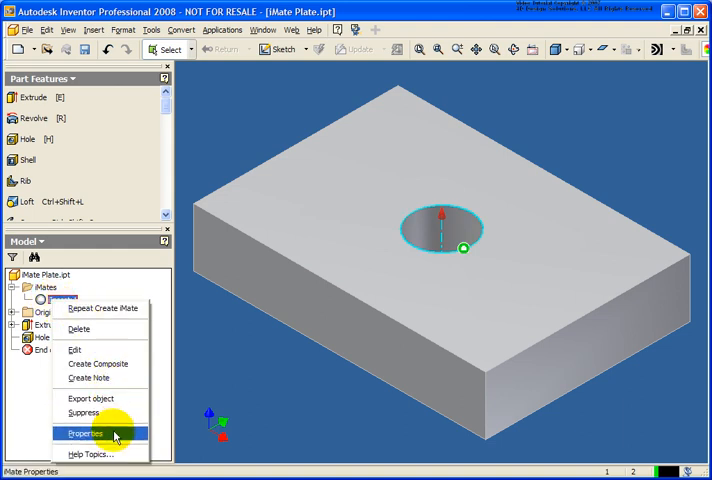
{"action": "left_click", "coordinate": [84, 432]}
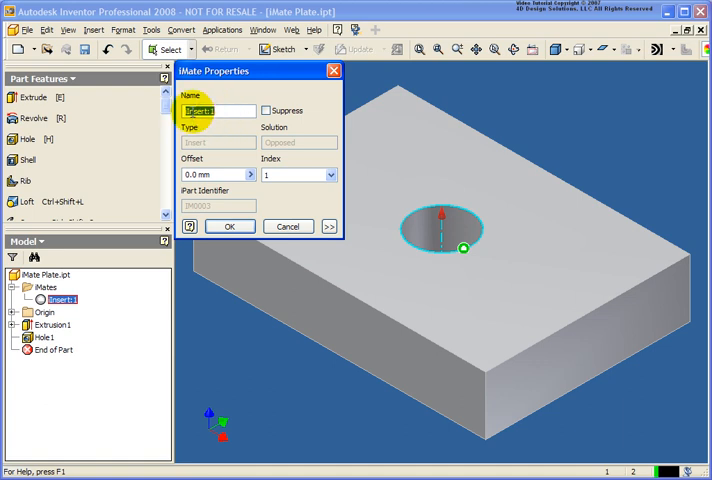
{"action": "type", "text": "iMate_Insert"}
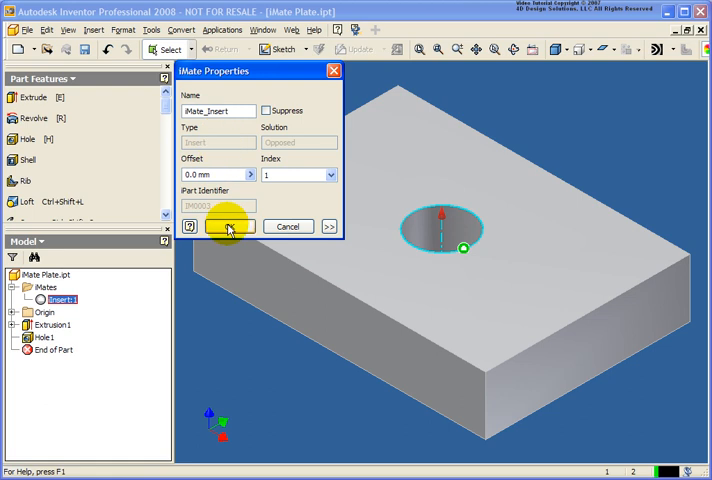
{"action": "left_click", "coordinate": [228, 226]}
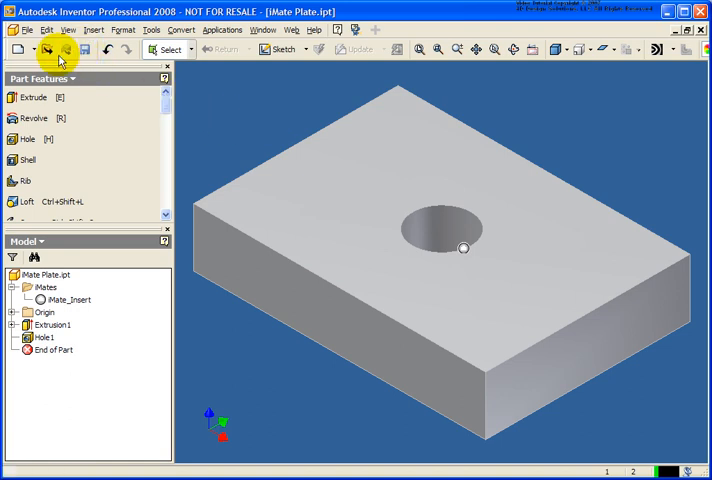
Start a new assembly and place Mate Plate.ipt as its first component
{"action": "left_click", "coordinate": [46, 50]}
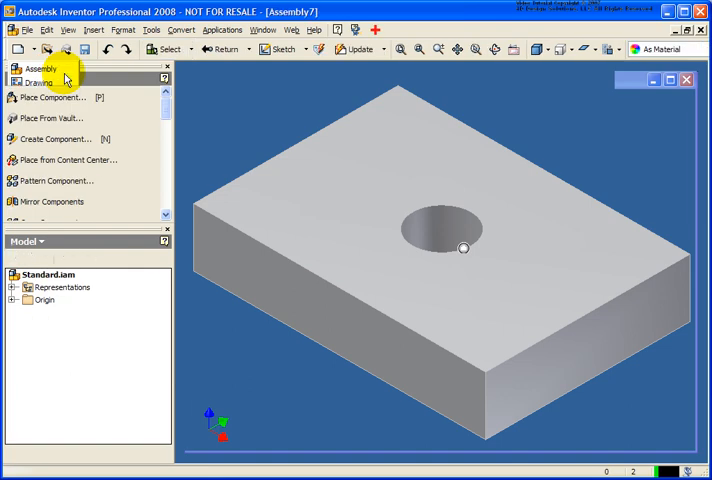
{"action": "left_click", "coordinate": [56, 96]}
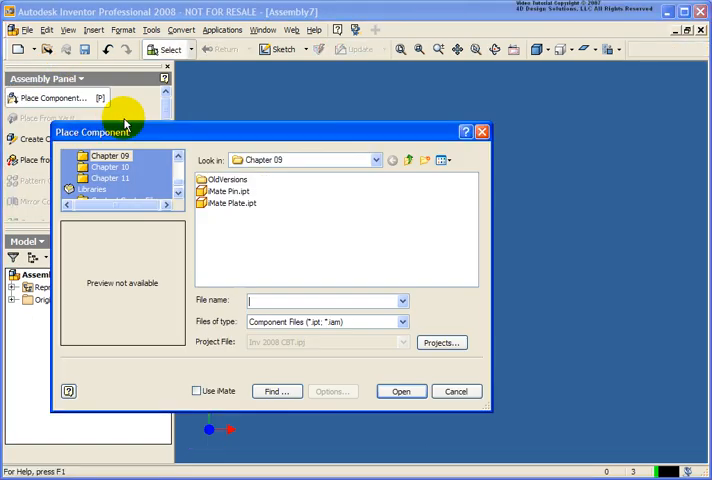
{"action": "left_click", "coordinate": [232, 204]}
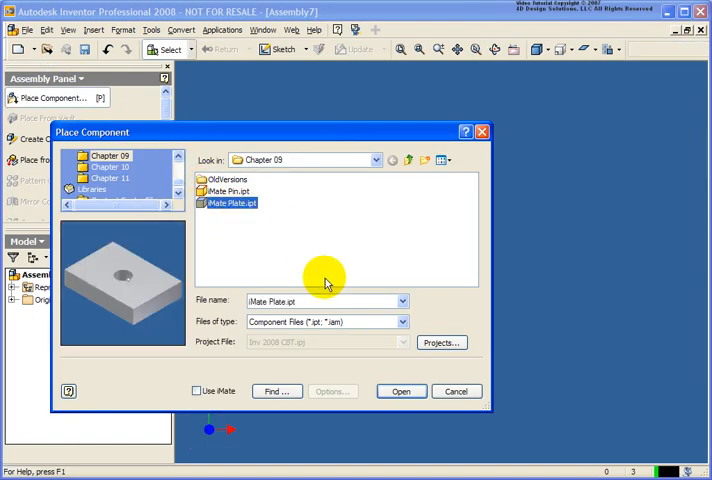
{"action": "left_click", "coordinate": [400, 392]}
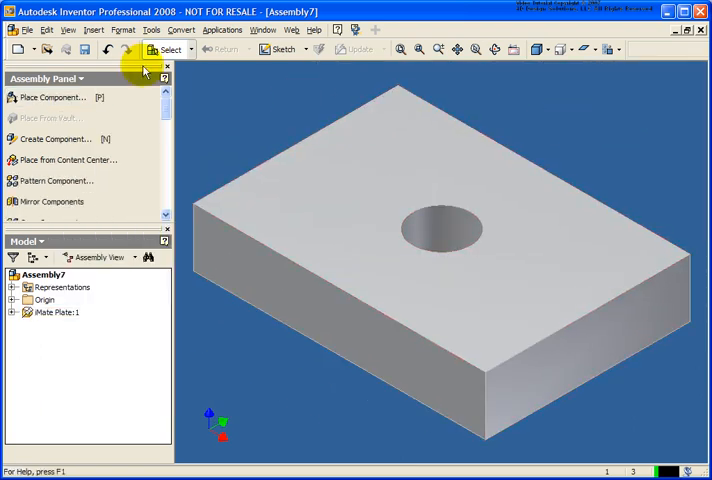
Place Mate Pin.ipt with Use iMate so it snaps into the plate's hole, then end placement
{"action": "left_click", "coordinate": [52, 96]}
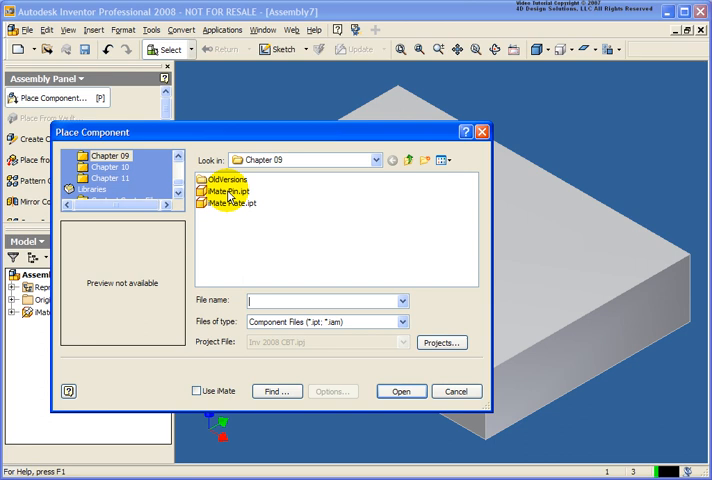
{"action": "left_click", "coordinate": [228, 190]}
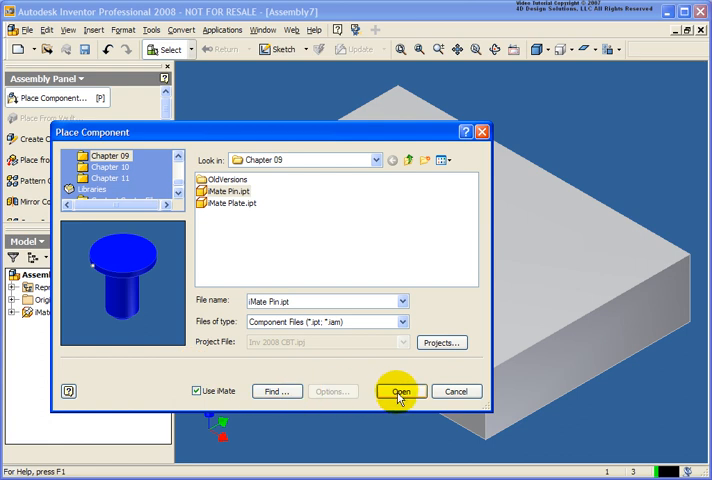
{"action": "left_click", "coordinate": [400, 392]}
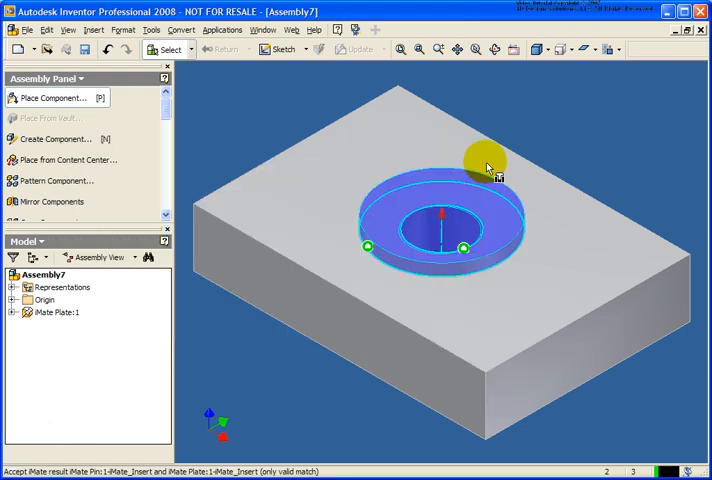
{"action": "right_click", "coordinate": [488, 164]}
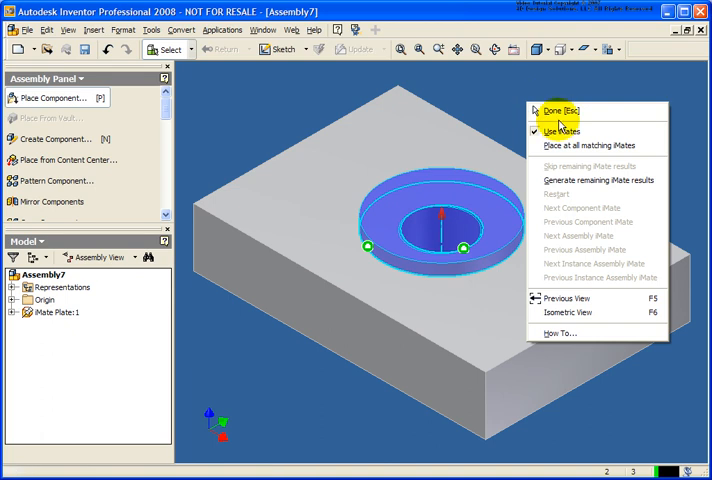
{"action": "mouse_move", "coordinate": [564, 132]}
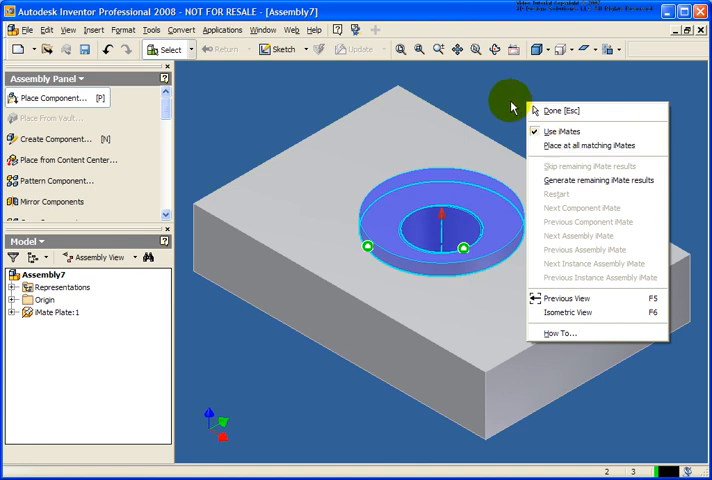
{"action": "mouse_move", "coordinate": [504, 104]}
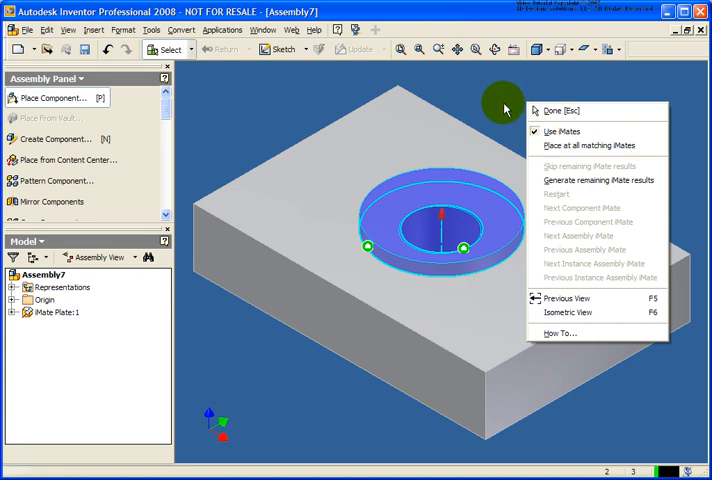
{"action": "left_click", "coordinate": [552, 110]}
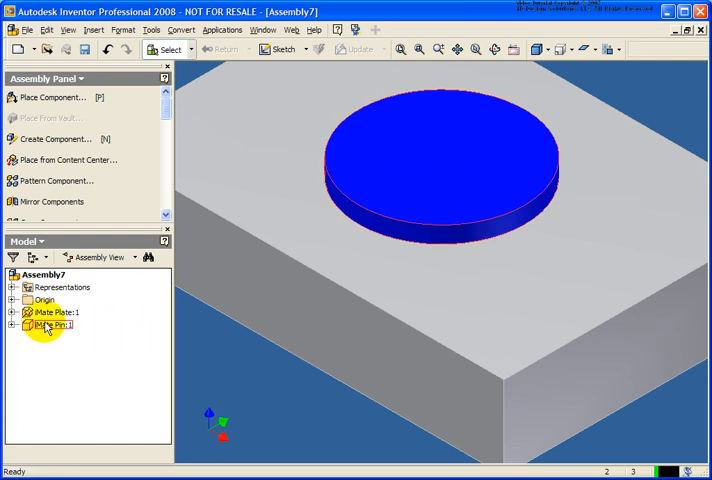
Expand Mate Pin:1 to reveal its Insert:1 constraint under Mates
{"action": "left_click", "coordinate": [12, 324]}
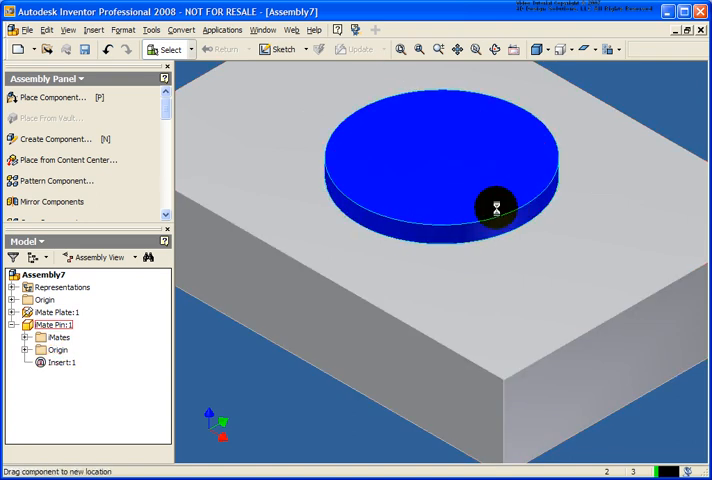
{"action": "mouse_move", "coordinate": [516, 180]}
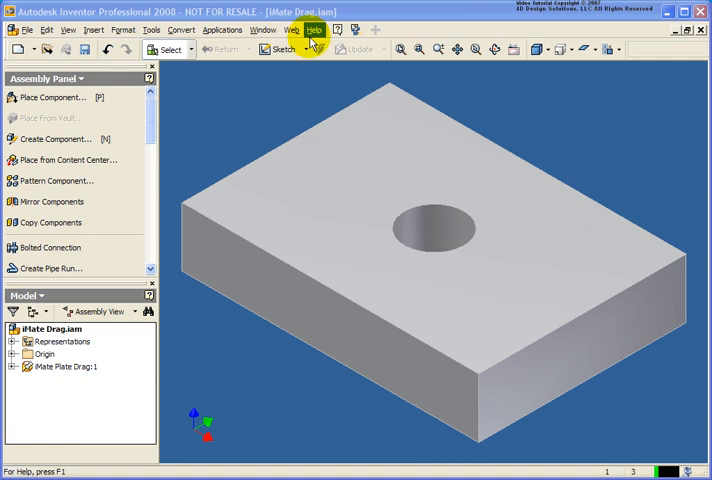
{"action": "mouse_move", "coordinate": [250, 90]}
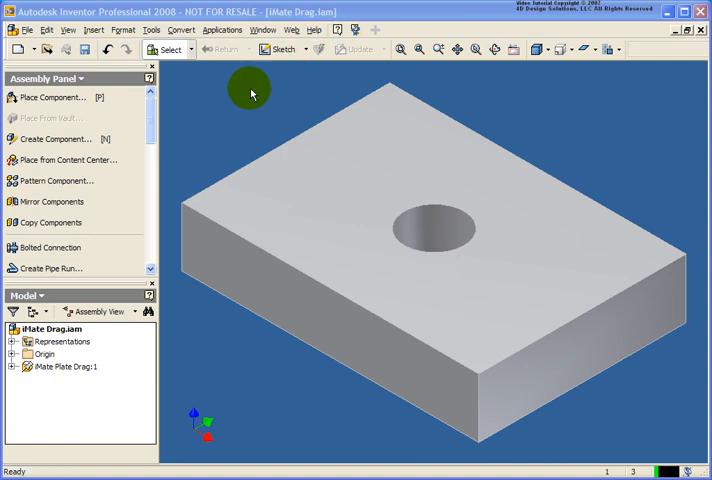
{"action": "mouse_move", "coordinate": [54, 96]}
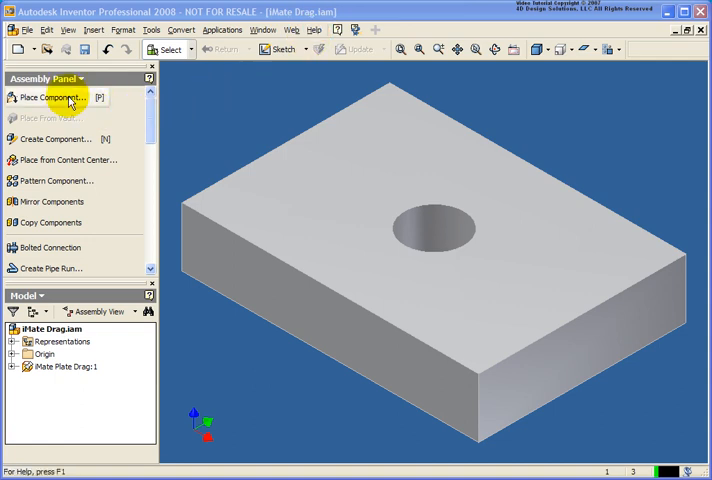
In iMate Drag.iam, load iMate Pin Drag.ipt for placement with Use iMate unchecked
{"action": "left_click", "coordinate": [52, 96]}
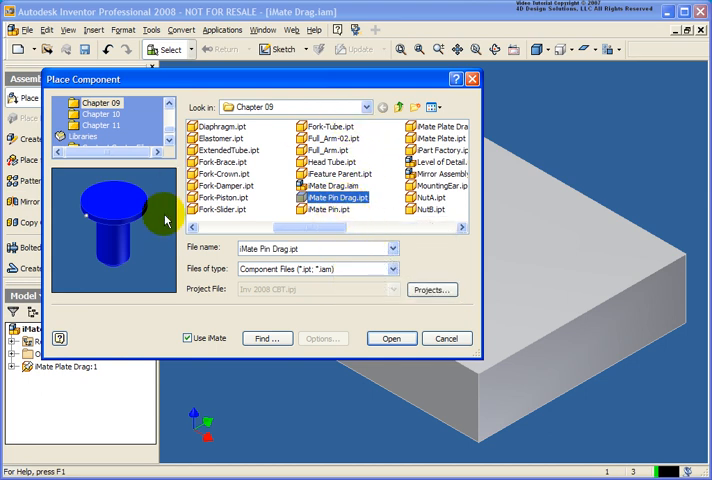
{"action": "mouse_move", "coordinate": [350, 90]}
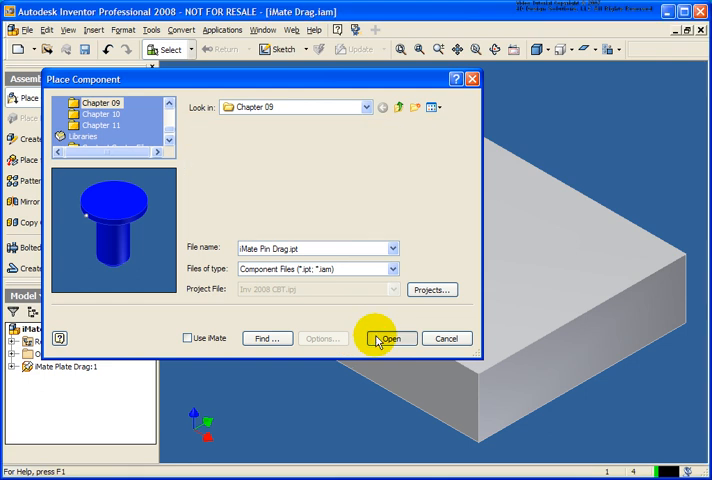
{"action": "left_click", "coordinate": [388, 338]}
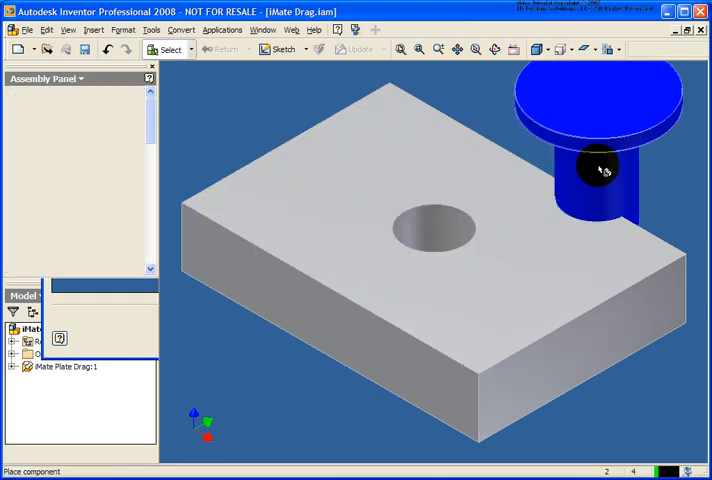
End placement after one pin, then drag it onto the plate hole so its iMate snaps in
{"action": "right_click", "coordinate": [600, 170]}
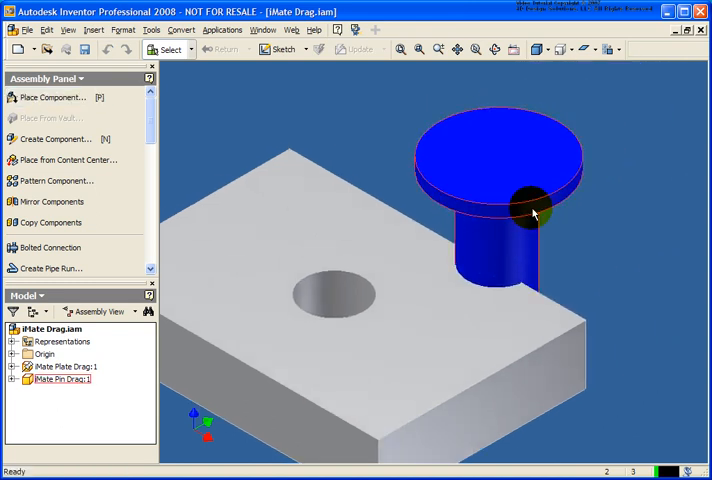
{"action": "left_click_drag", "start_coordinate": [530, 210], "coordinate": [576, 176]}
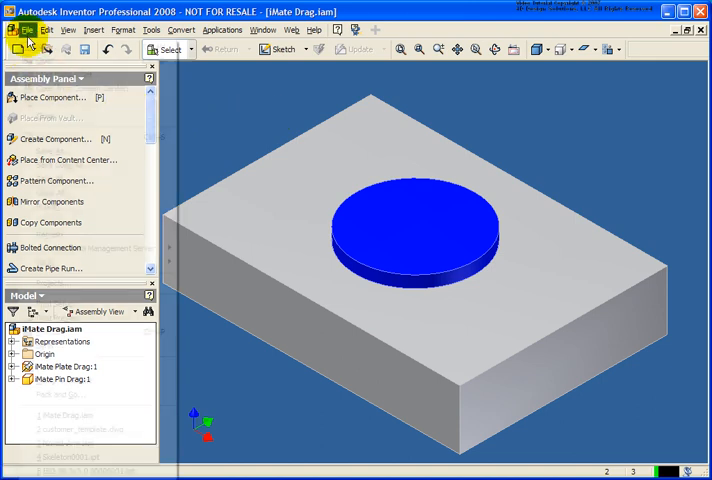
Close all documents, discarding changes to iMate Drag.iam
{"action": "left_click", "coordinate": [20, 30]}
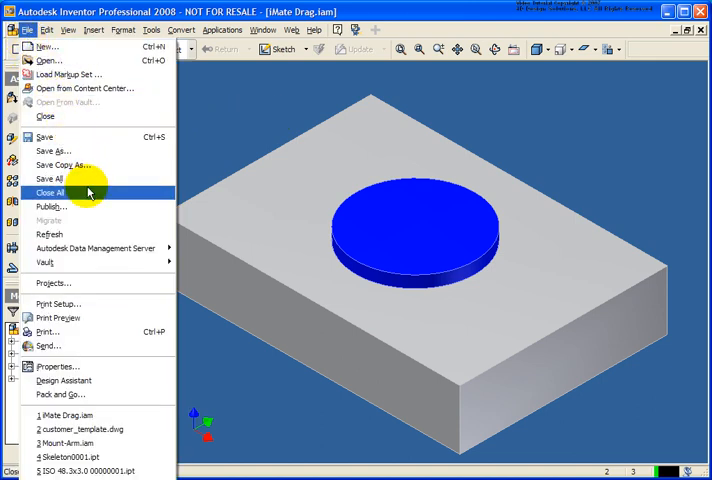
{"action": "left_click", "coordinate": [48, 192]}
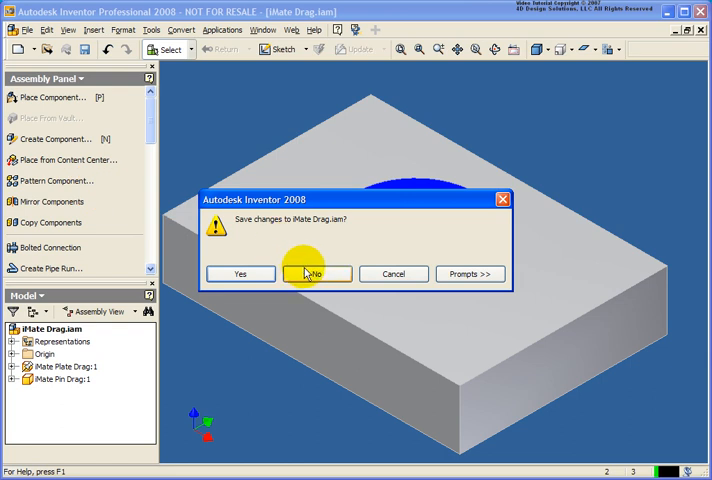
{"action": "left_click", "coordinate": [316, 272]}
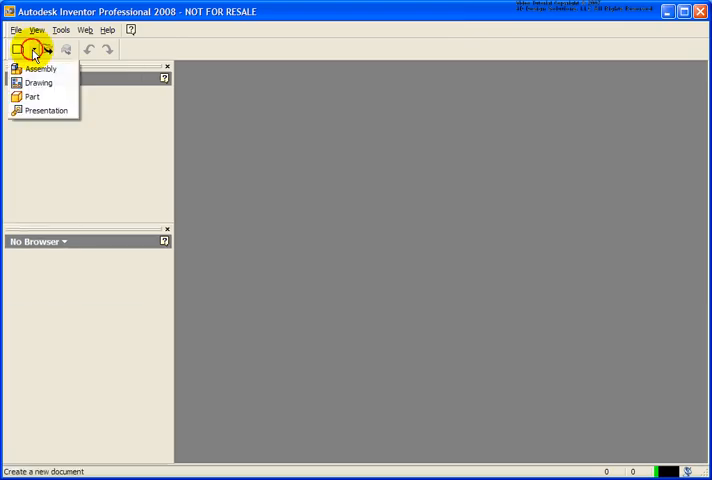
Start a new part, sketch a two-point rectangle and extrude it into a rectangular block
{"action": "left_click", "coordinate": [32, 96]}
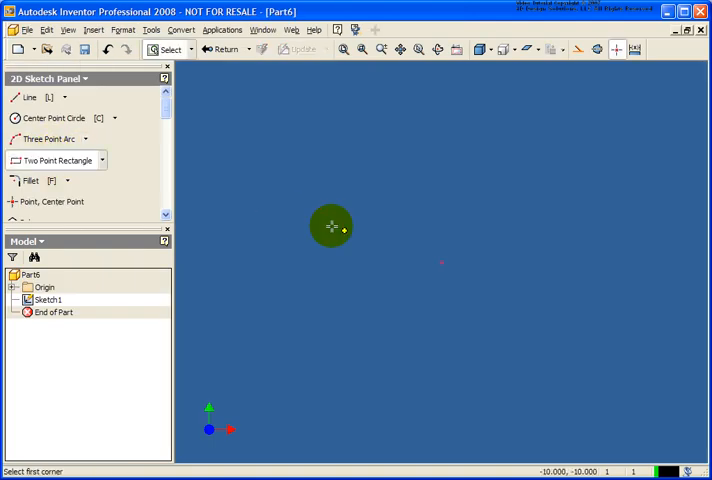
{"action": "left_click_drag", "start_coordinate": [332, 226], "coordinate": [592, 188]}
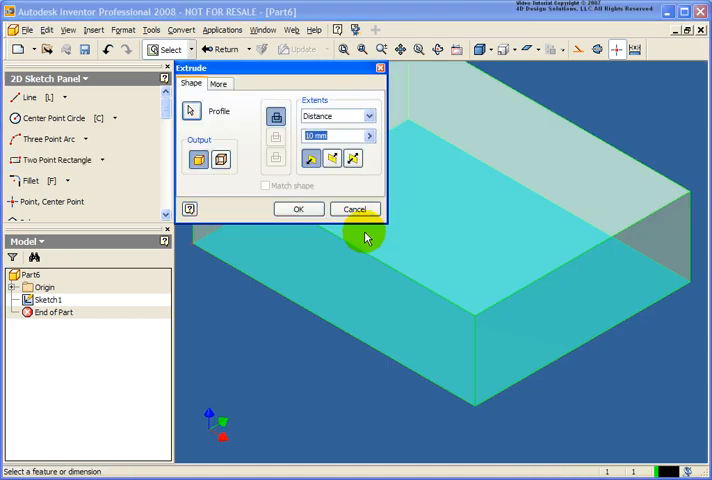
{"action": "left_click", "coordinate": [300, 208]}
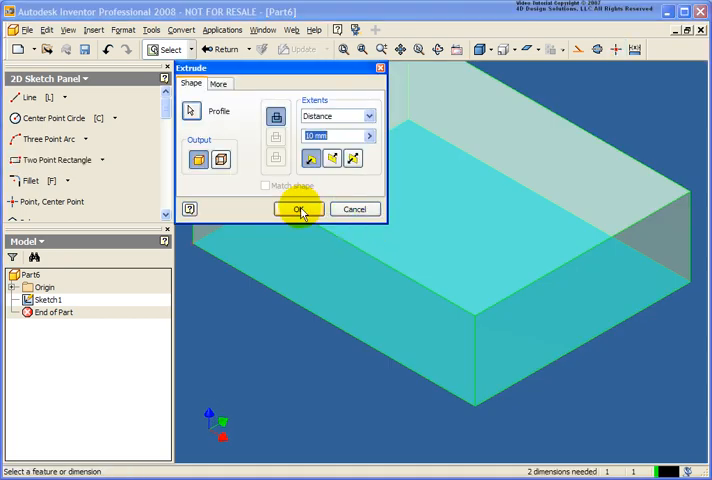
{"action": "left_click", "coordinate": [298, 208]}
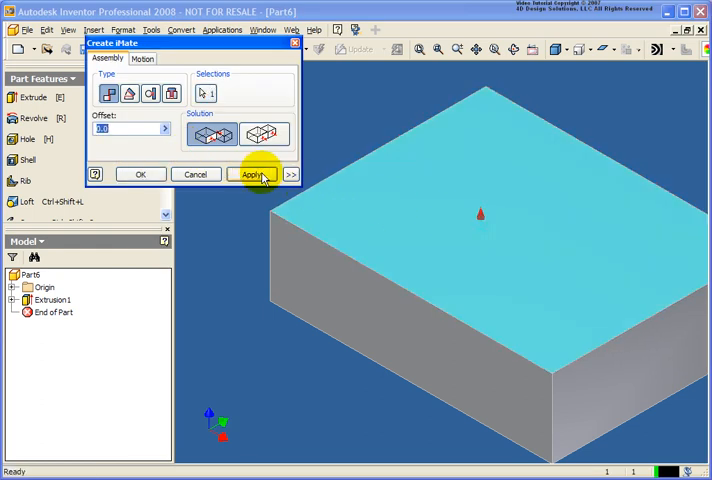
Add a mate iMate on the top face and flush iMates on two side faces, then close iMate creation
{"action": "left_click", "coordinate": [252, 174]}
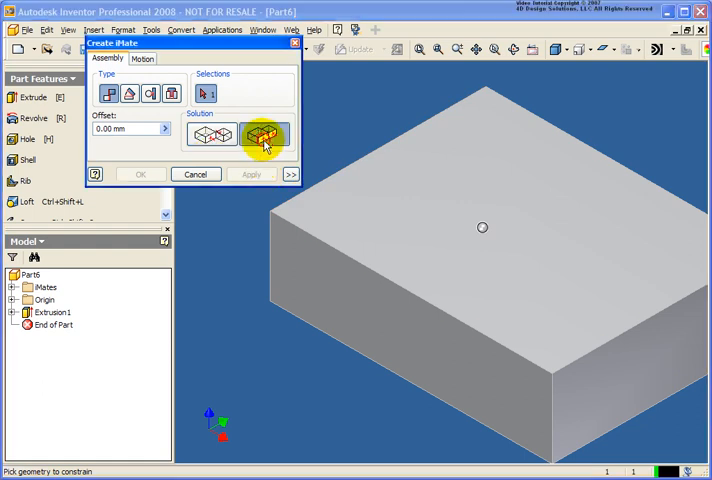
{"action": "left_click", "coordinate": [264, 136]}
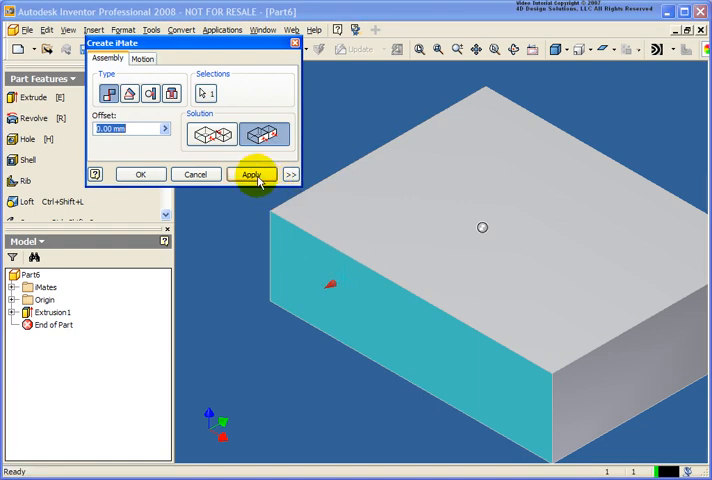
{"action": "left_click", "coordinate": [252, 174]}
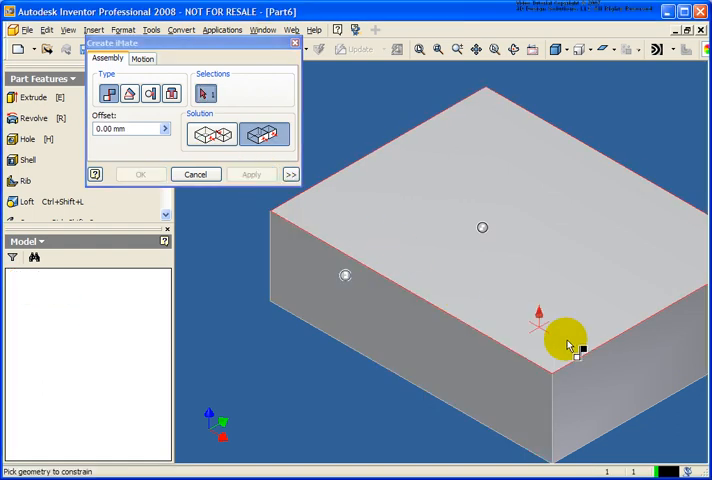
{"action": "left_click", "coordinate": [252, 174]}
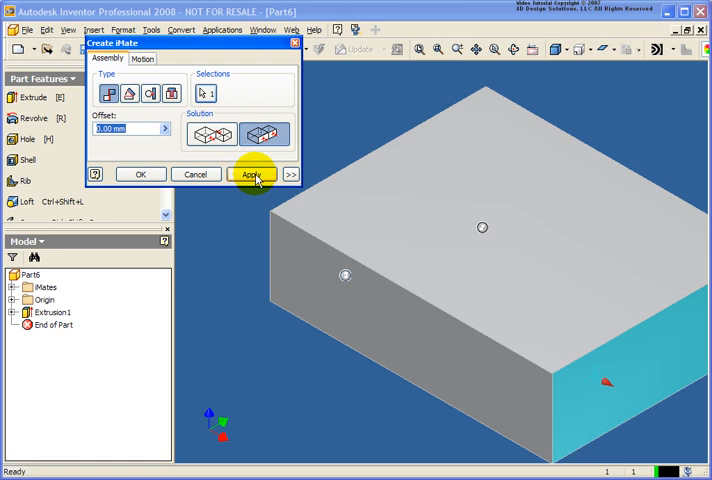
{"action": "left_click", "coordinate": [252, 174]}
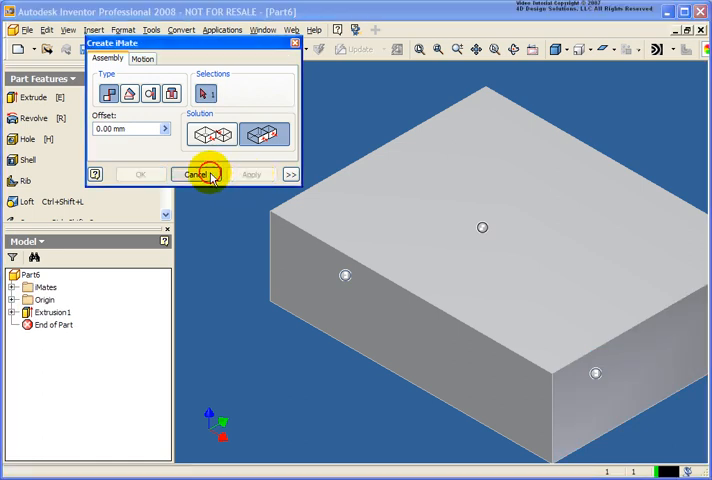
{"action": "left_click", "coordinate": [194, 174]}
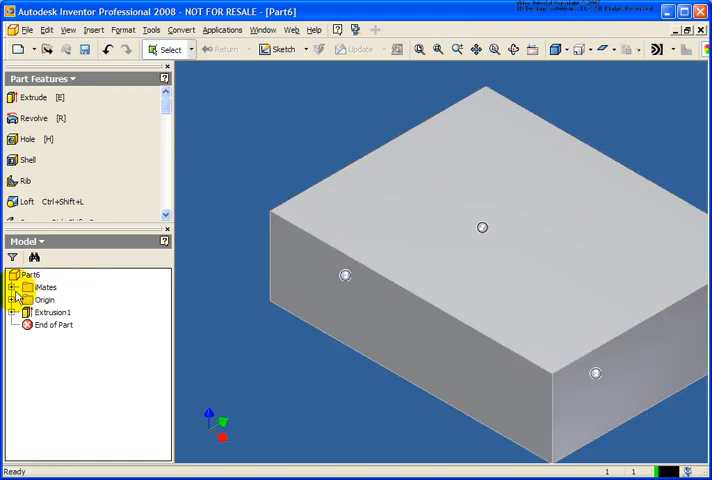
Select the three iMates under the Mates folder and combine them into Composite:1
{"action": "left_click", "coordinate": [22, 288]}
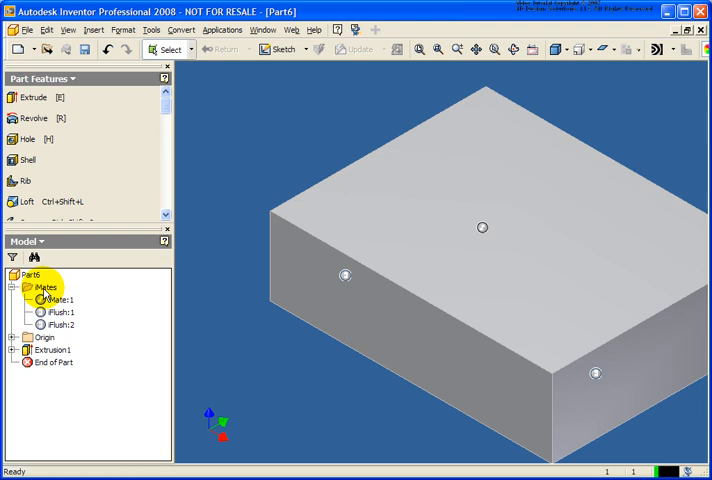
{"action": "left_click", "coordinate": [58, 300]}
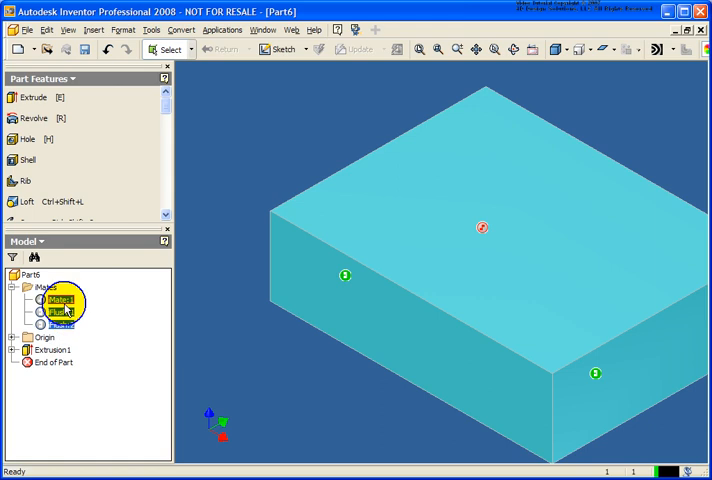
{"action": "right_click", "coordinate": [60, 300]}
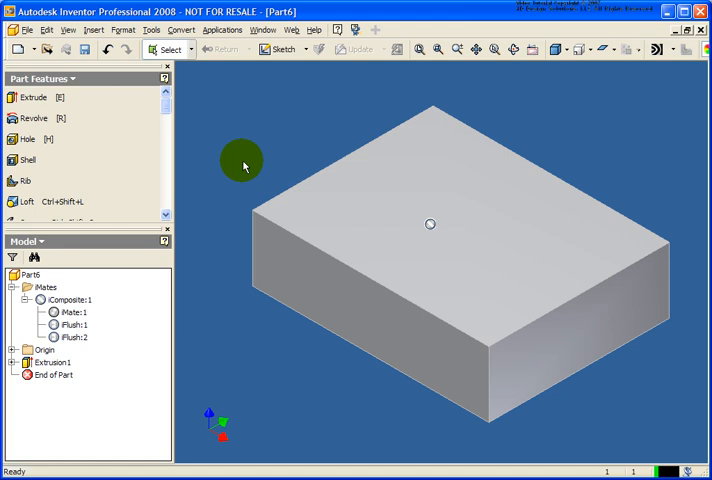
{"action": "mouse_move", "coordinate": [242, 136]}
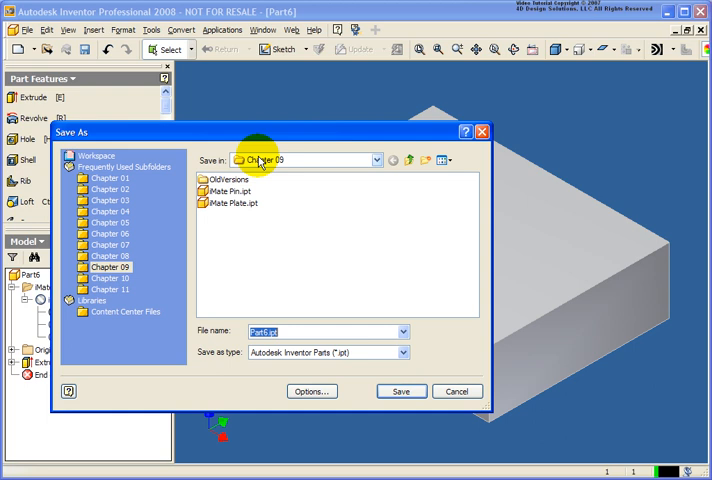
Save the first plate as Comp1 in the Chapter 09 folder
{"action": "type", "text": "Comp1"}
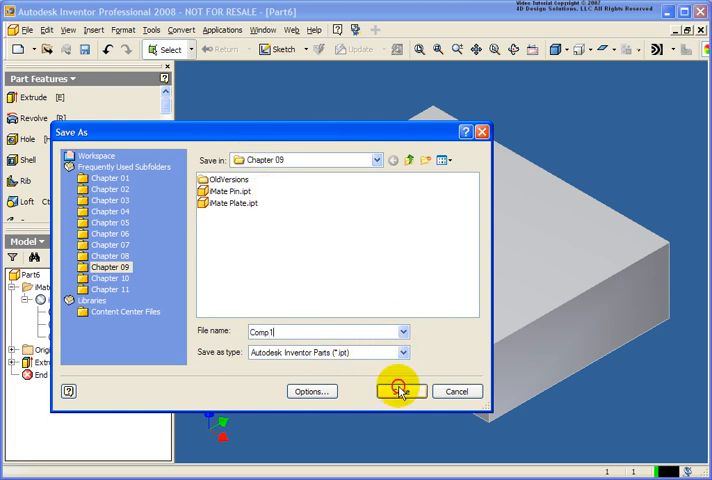
{"action": "left_click", "coordinate": [400, 392]}
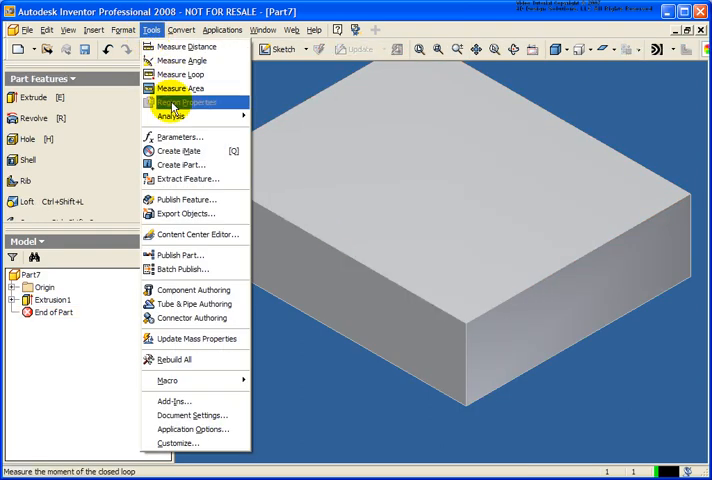
Add iMates on Part7's top face and its right and front side faces, then close iMate creation
{"action": "left_click", "coordinate": [182, 150]}
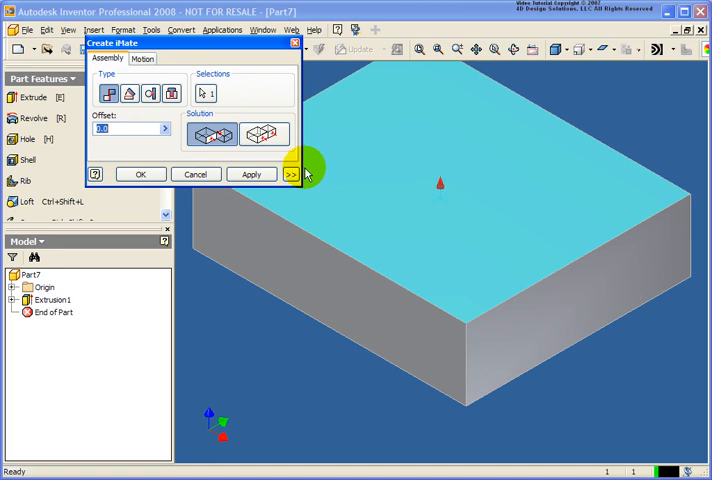
{"action": "left_click", "coordinate": [252, 174]}
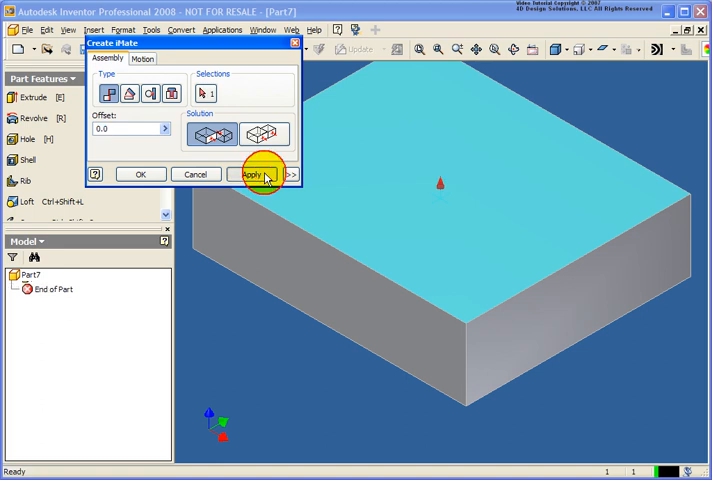
{"action": "left_click", "coordinate": [252, 174]}
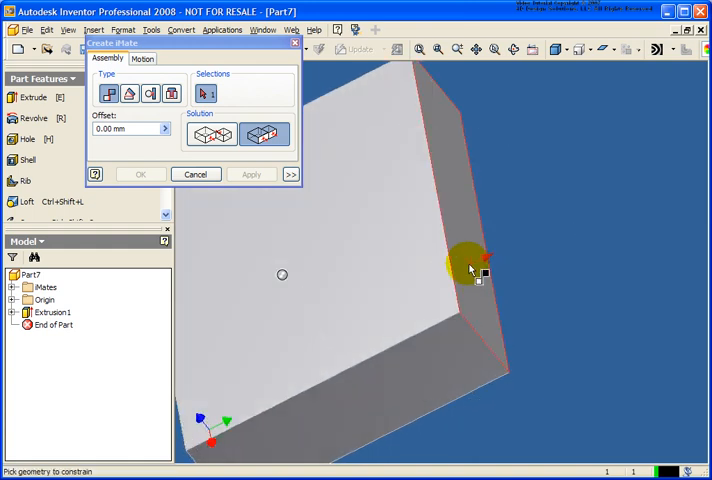
{"action": "left_click", "coordinate": [250, 174]}
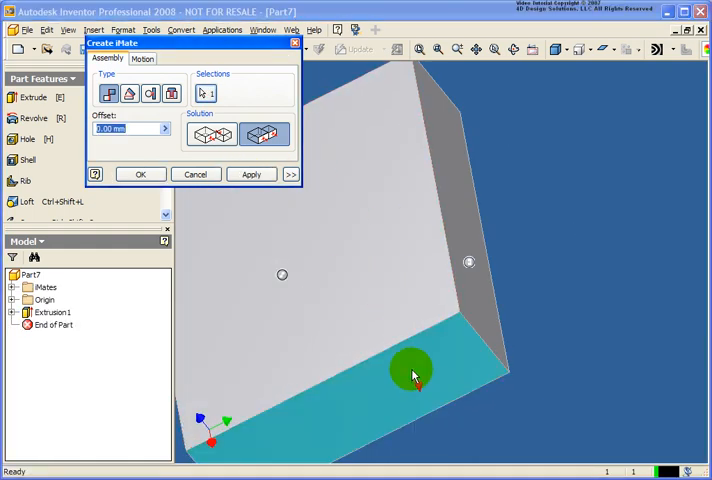
{"action": "left_click", "coordinate": [196, 174]}
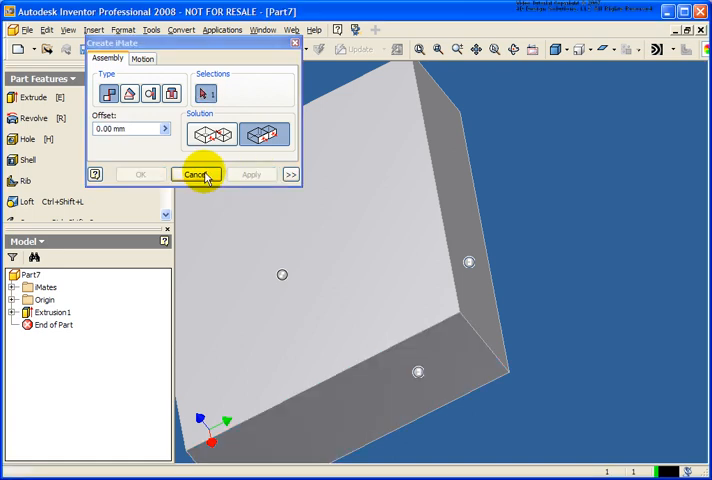
{"action": "left_click", "coordinate": [196, 174]}
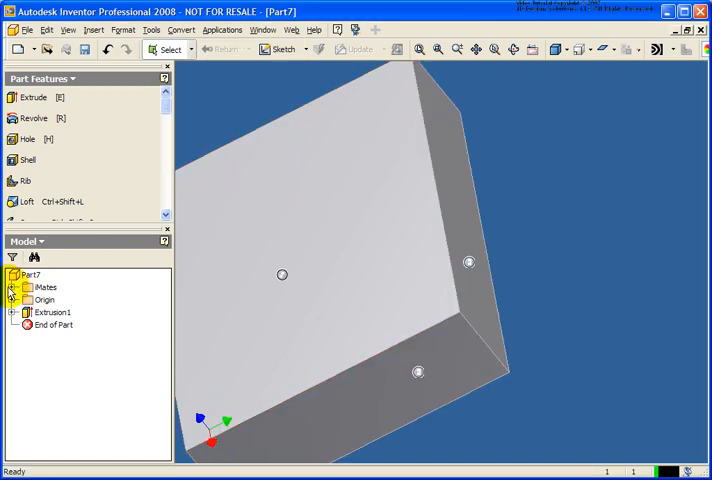
Combine Part7's three iMates into a single composite iMate, Composite:1
{"action": "left_click", "coordinate": [28, 288]}
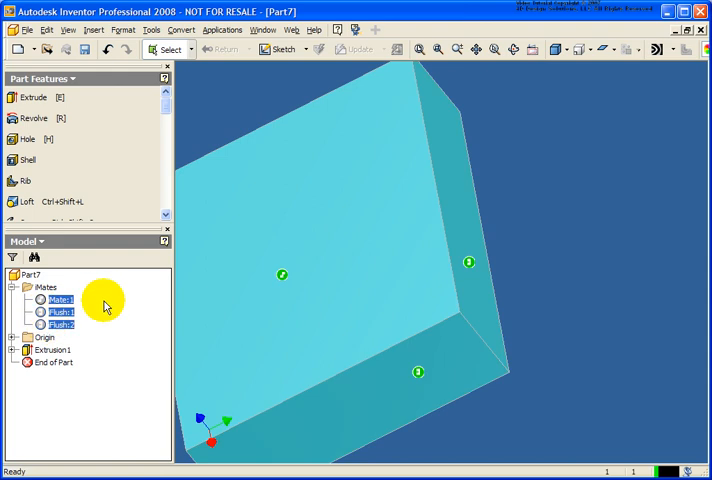
{"action": "right_click", "coordinate": [62, 300]}
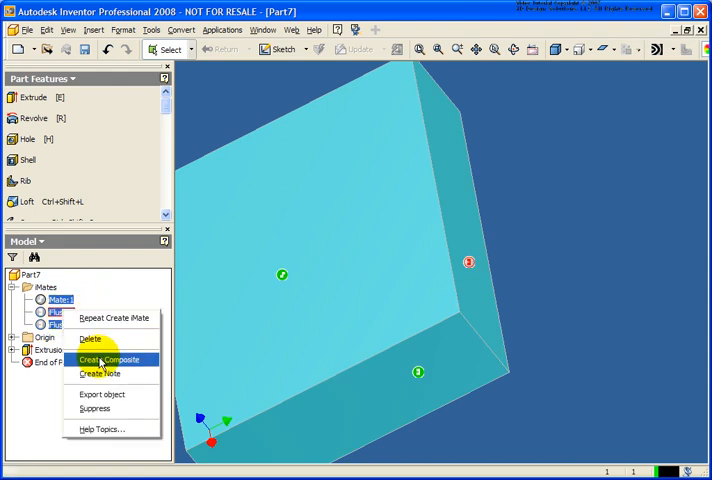
{"action": "left_click", "coordinate": [110, 360]}
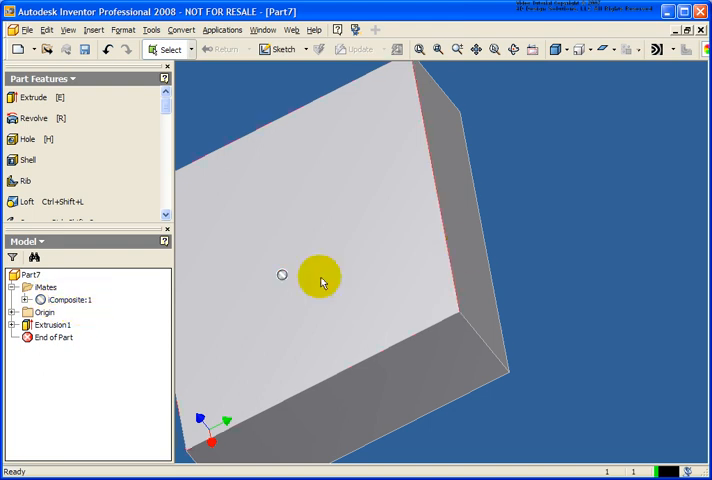
{"action": "mouse_move", "coordinate": [226, 84]}
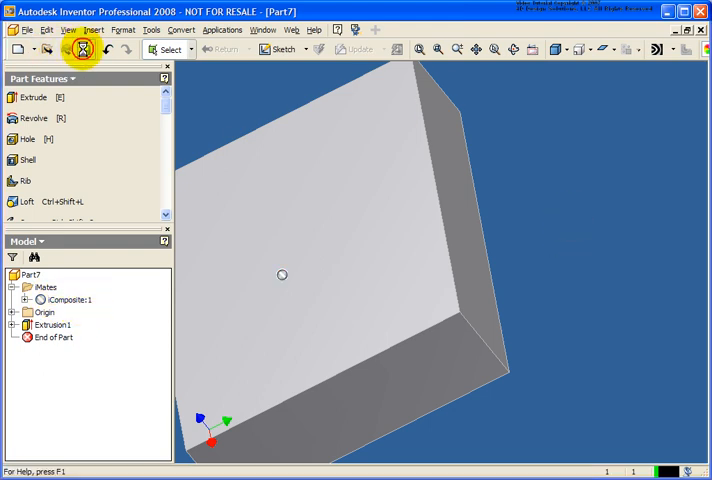
Save the second plate as Comp2 in the Chapter 09 folder
{"action": "left_click", "coordinate": [82, 48]}
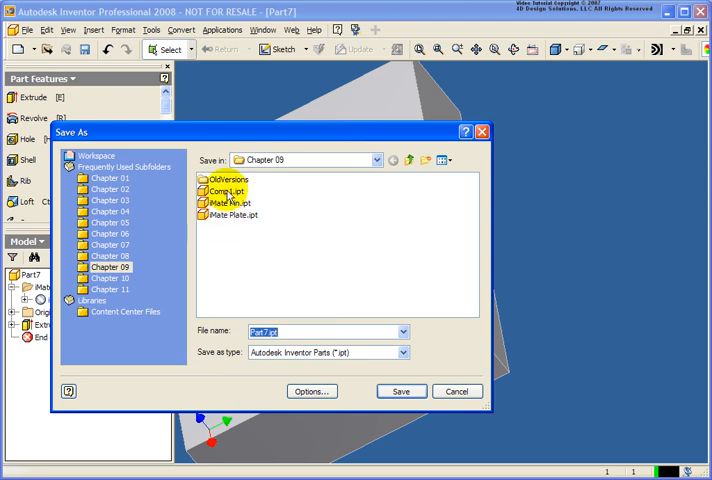
{"action": "left_click", "coordinate": [224, 190]}
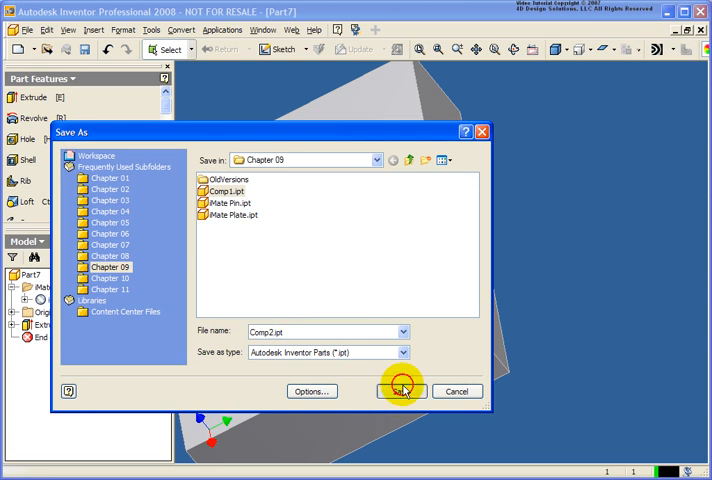
{"action": "left_click", "coordinate": [400, 392]}
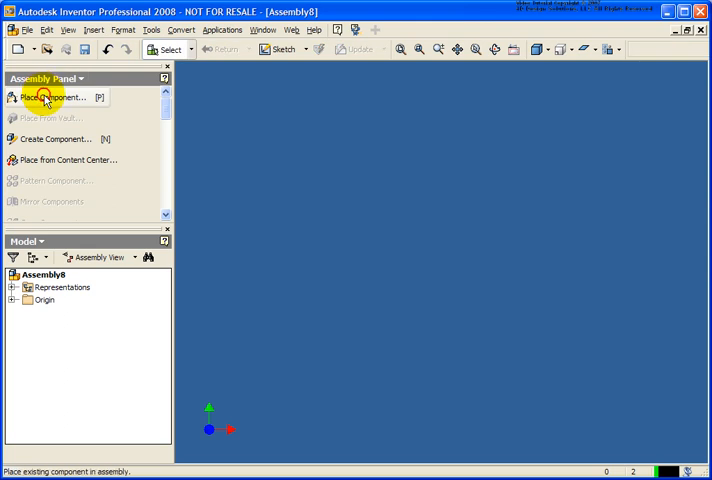
Place Comp1.ipt in the assembly, then choose Comp2.ipt with Use iMate enabled
{"action": "left_click", "coordinate": [54, 96]}
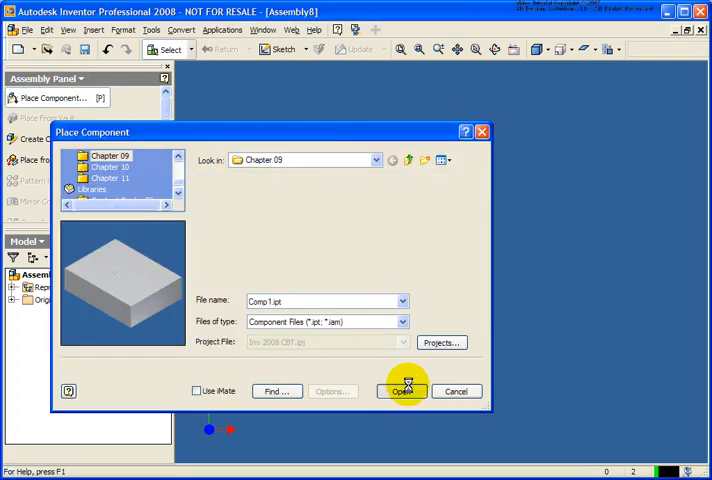
{"action": "left_click", "coordinate": [402, 390]}
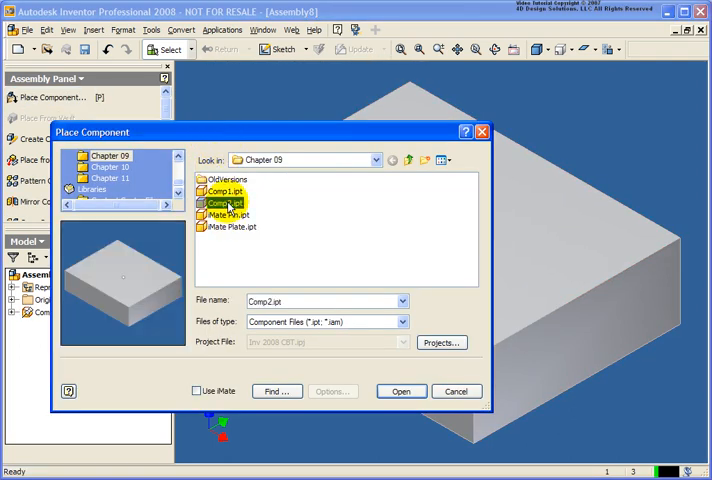
{"action": "left_click", "coordinate": [198, 390]}
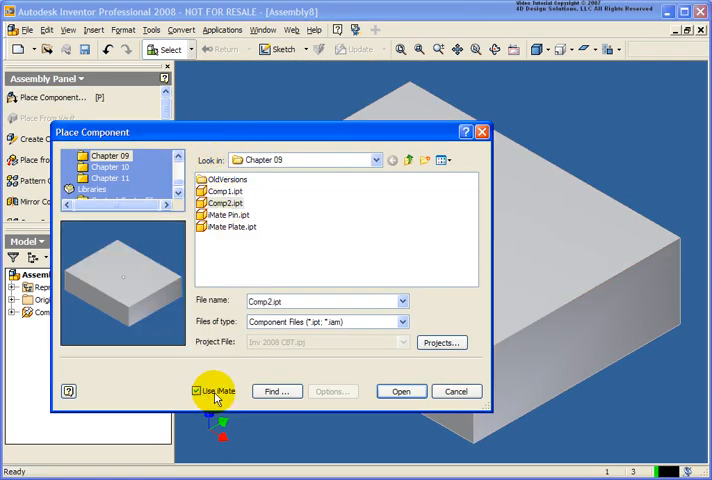
{"action": "left_click", "coordinate": [400, 392]}
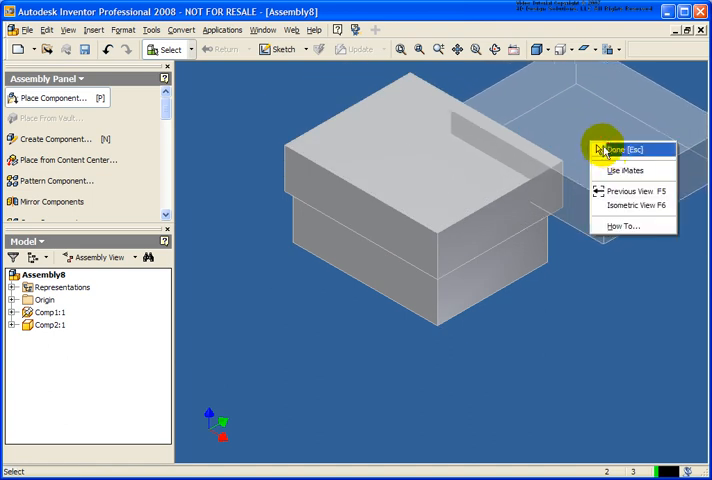
Place Comp2 flush on top of Comp1 via iMates and end component placement
{"action": "left_click", "coordinate": [616, 148]}
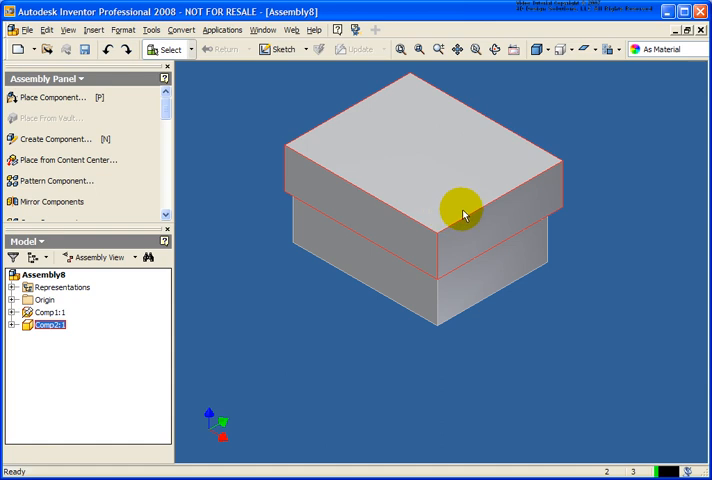
{"action": "mouse_move", "coordinate": [404, 184]}
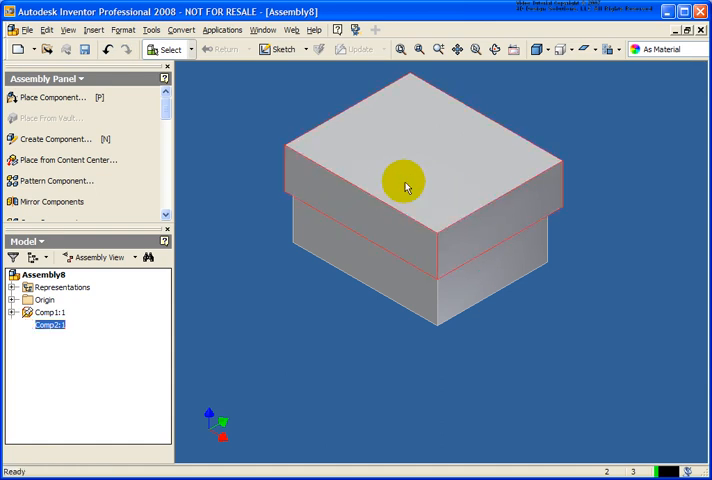